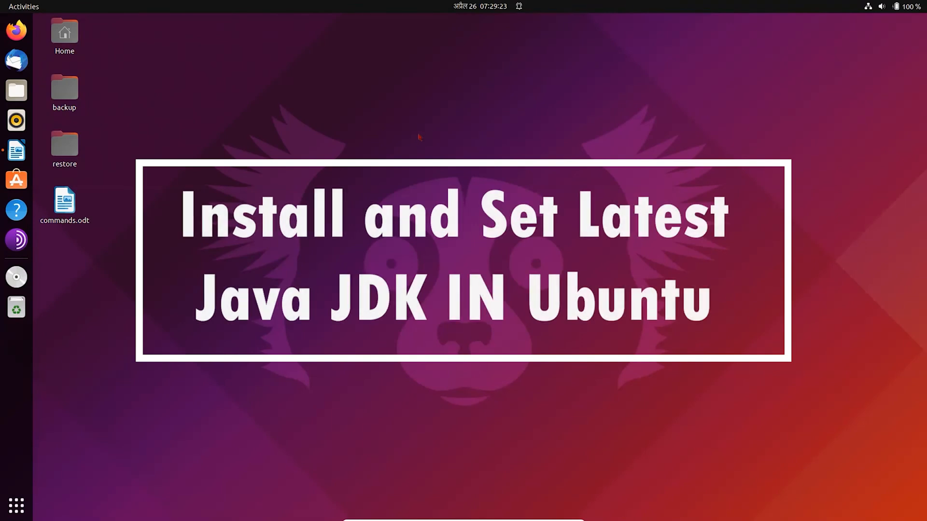
{"action": "mouse_move", "coordinate": [243, 374]}
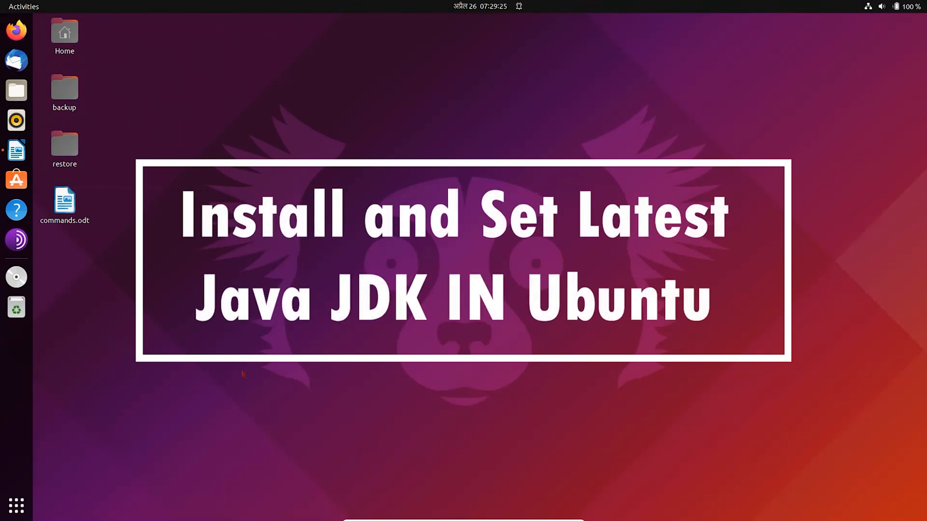
{"action": "mouse_move", "coordinate": [16, 150]}
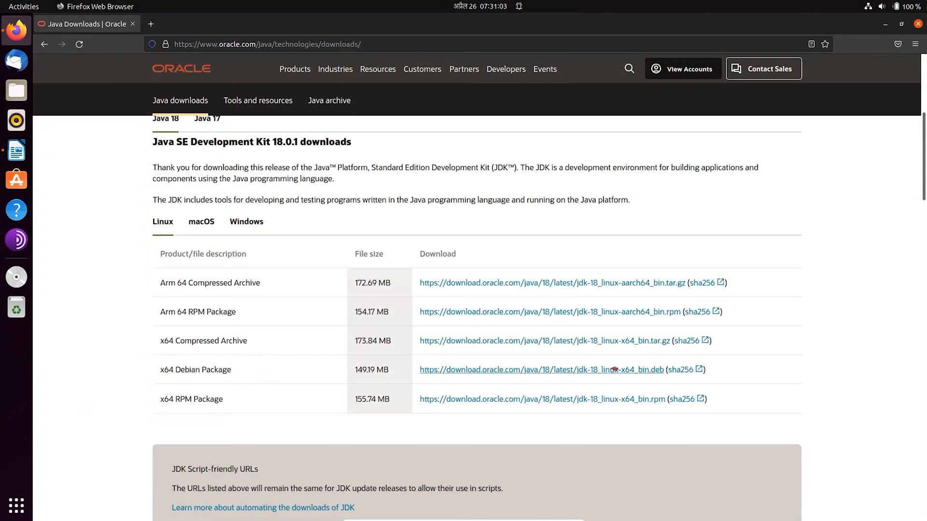
Download the x64 Debian package jdk-18_linux-x64_bin.deb from the Java SE 18 Linux tab.
{"action": "left_click", "coordinate": [614, 370]}
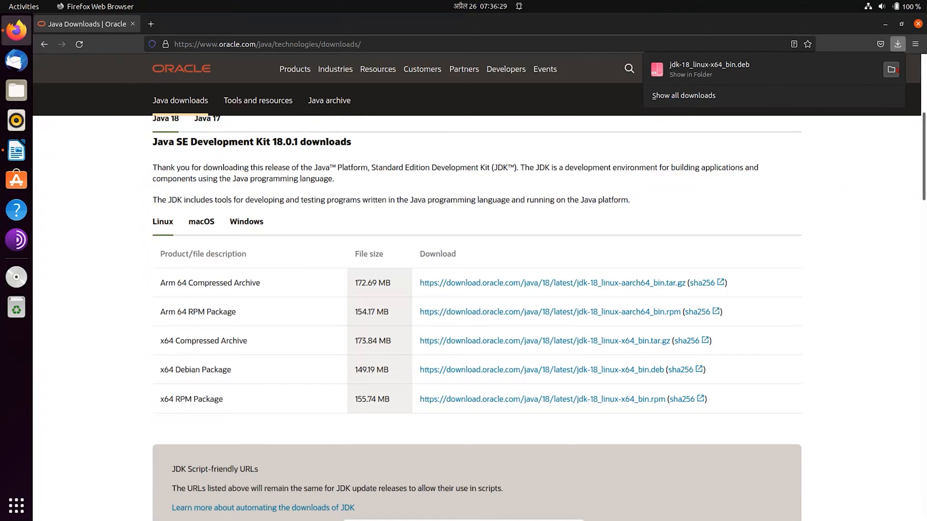
Reveal jdk-18_linux-x64_bin.deb in a maximized Files window, copy its name, and open a terminal there.
{"action": "left_click", "coordinate": [891, 70]}
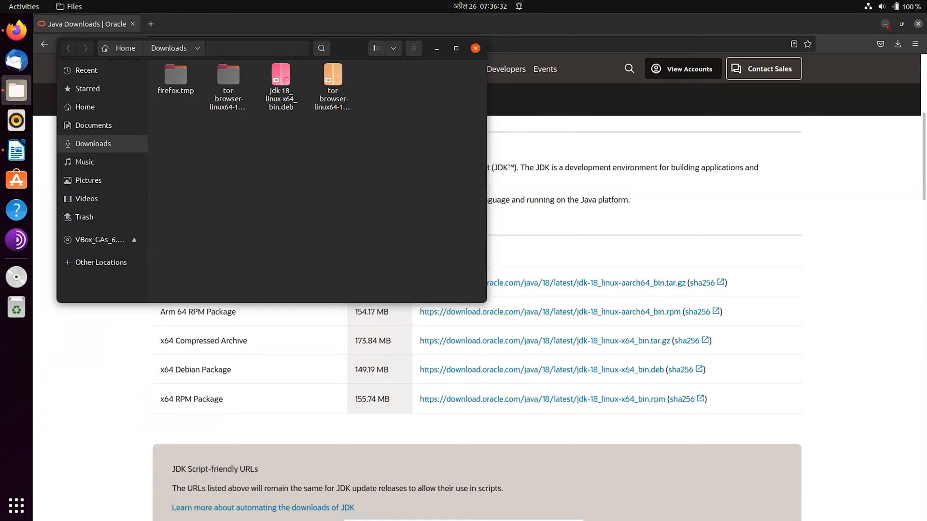
{"action": "left_click", "coordinate": [455, 48]}
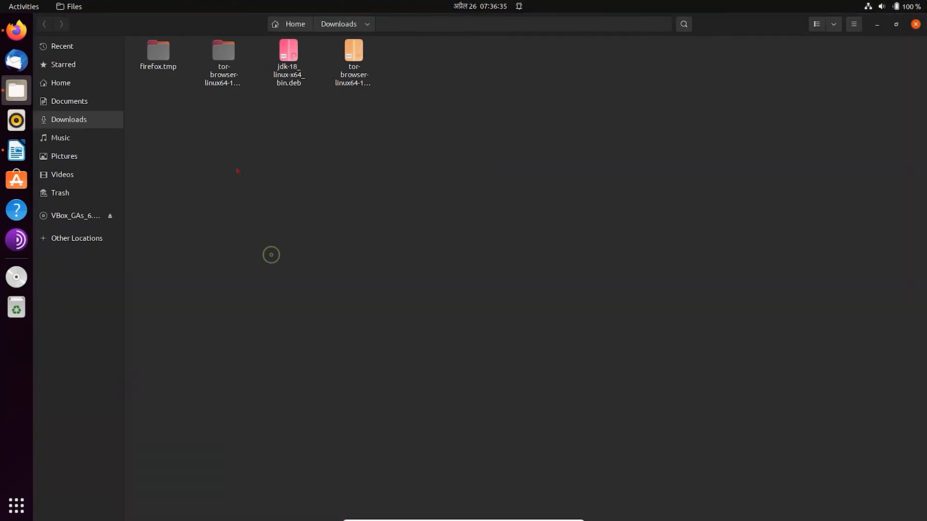
{"action": "left_click", "coordinate": [288, 50]}
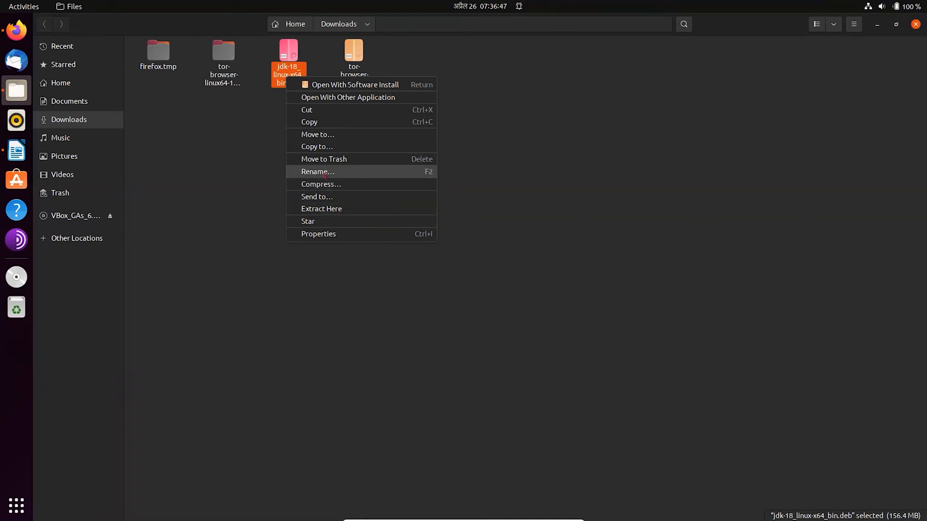
{"action": "left_click", "coordinate": [317, 171]}
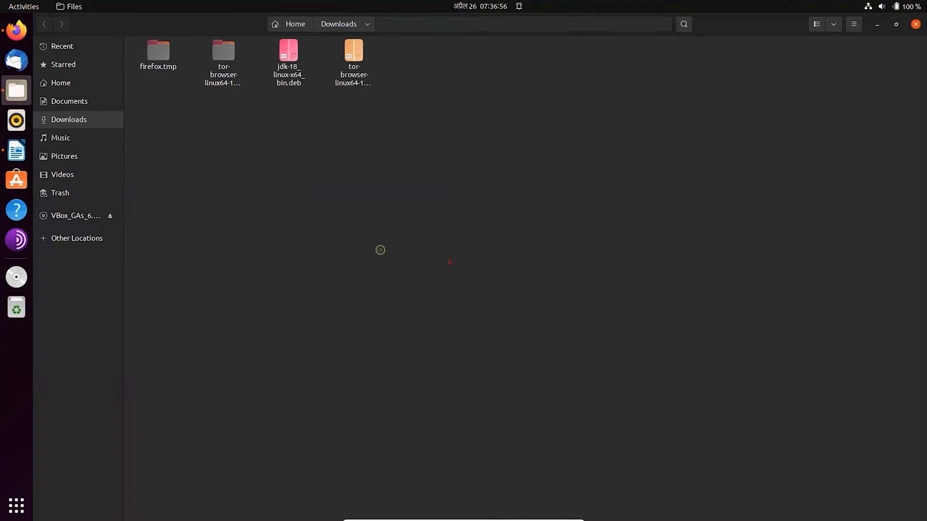
{"action": "left_click", "coordinate": [16, 277]}
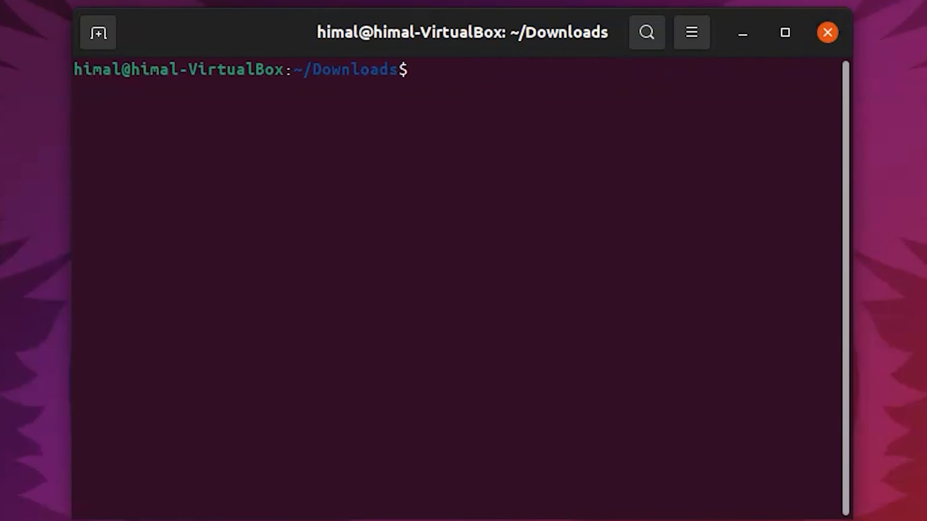
Install the package with sudo dpkg -i and the pasted jdk-18_linux-x64_bin.deb file name.
{"action": "type", "text": "sudo d"}
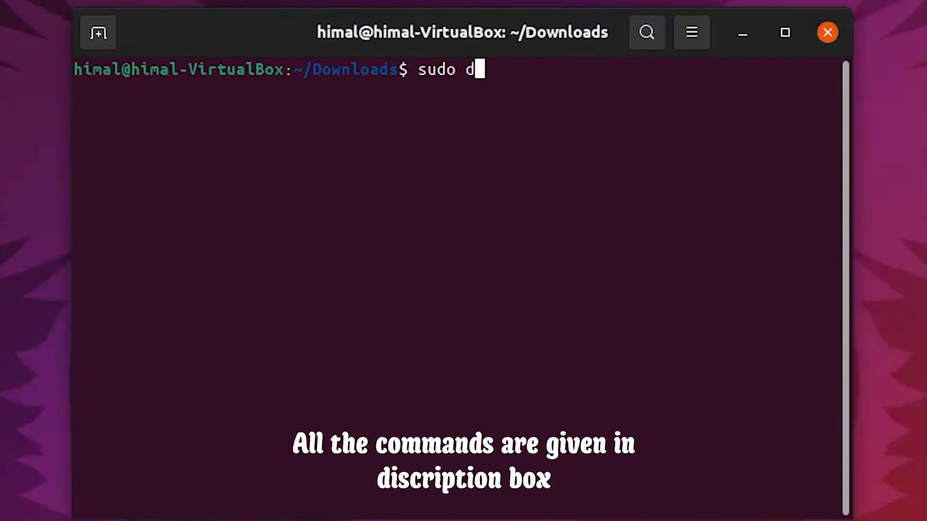
{"action": "type", "text": "pkg -i"}
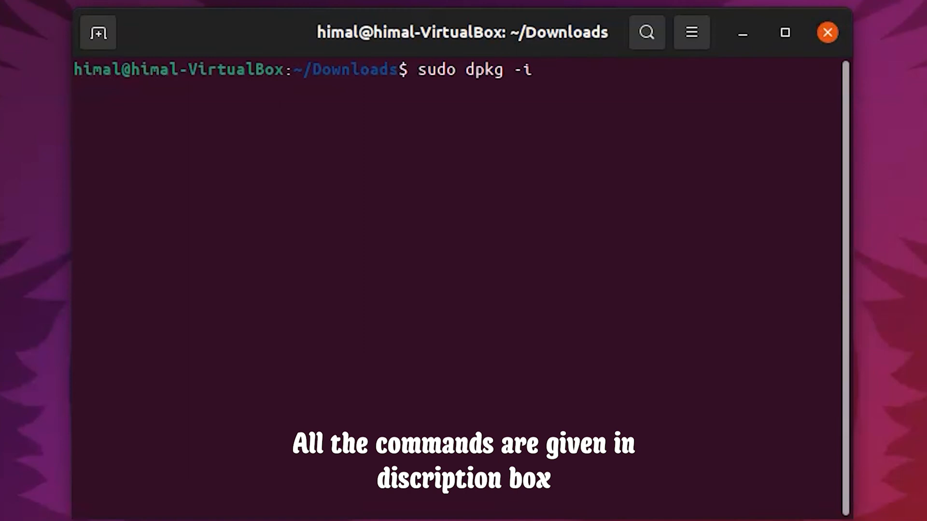
{"action": "right_click", "coordinate": [549, 70]}
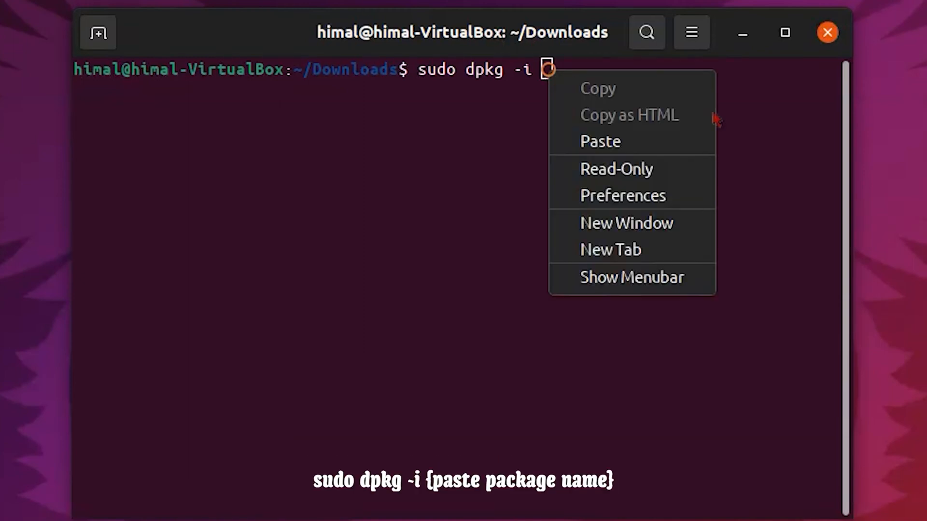
{"action": "left_click", "coordinate": [600, 141]}
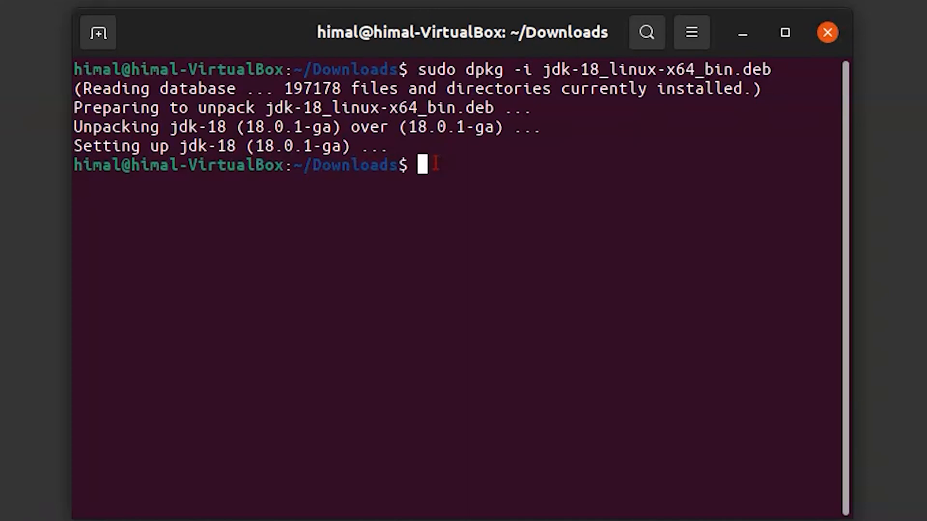
List /usr/lib/jvm and select the jdk-18 folder name in the output.
{"action": "type", "text": "ls"}
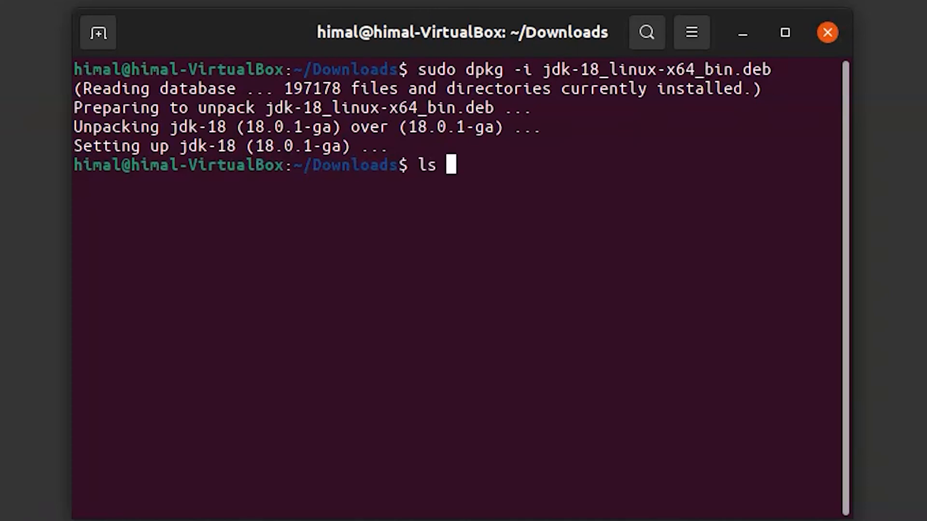
{"action": "type", "text": "/usr"}
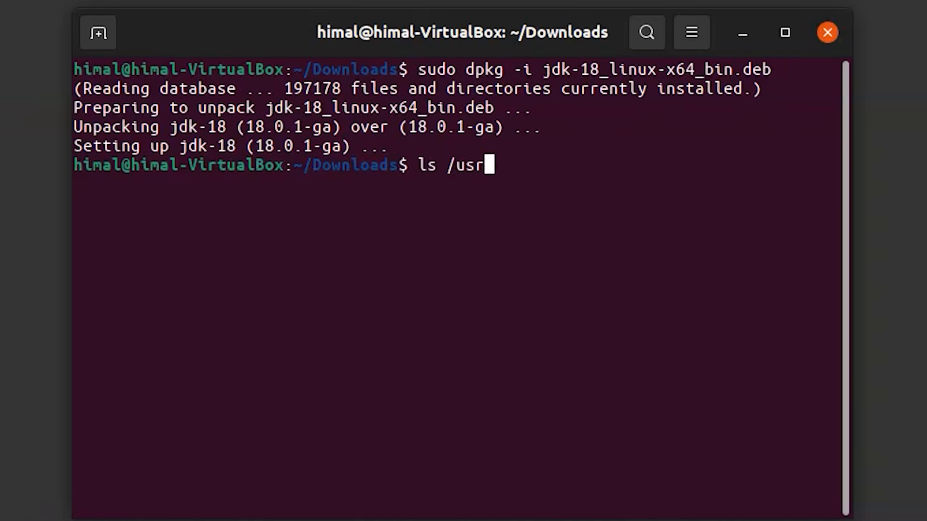
{"action": "type", "text": "/lib"}
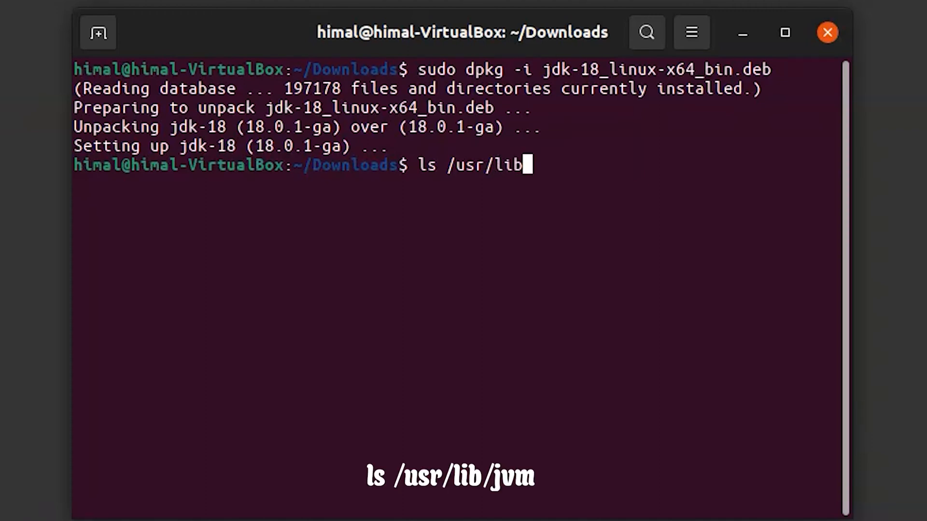
{"action": "type", "text": "/jvm"}
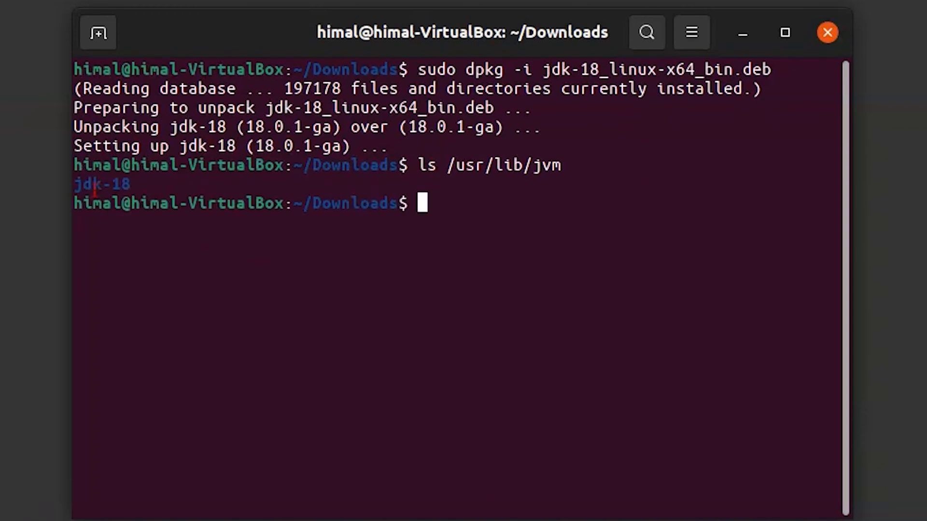
{"action": "double_click", "coordinate": [101, 185]}
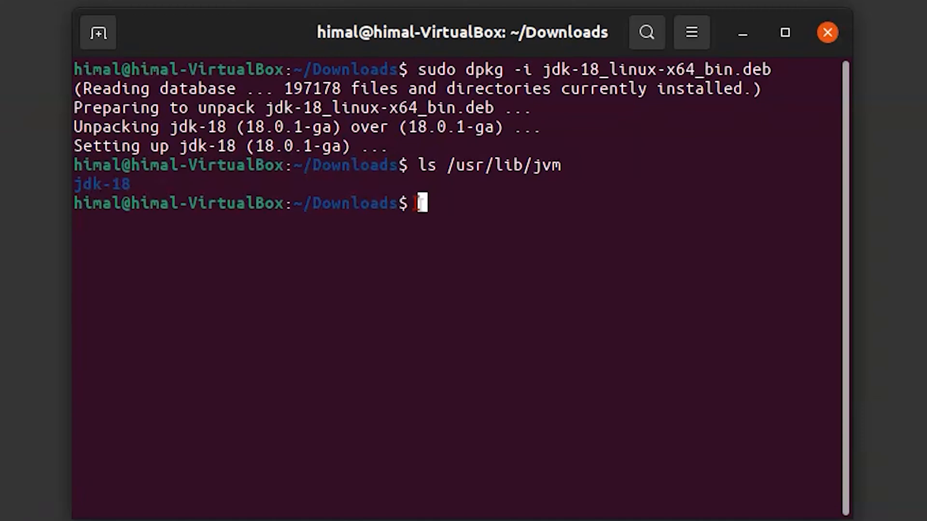
Register /usr/lib/jvm/jdk-18/bin/java as the /usr/bin/java alternative and check java -version.
{"action": "type", "text": "sudo"}
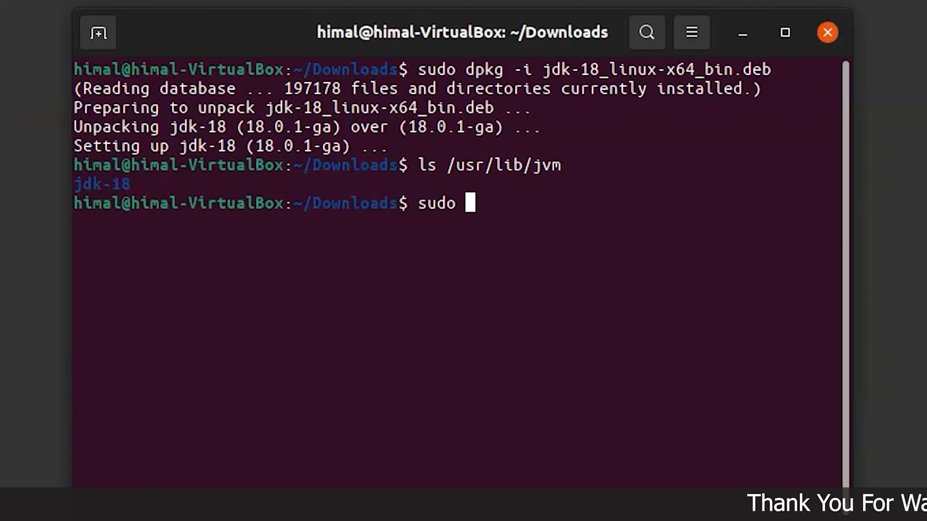
{"action": "type", "text": "update-alternativer"}
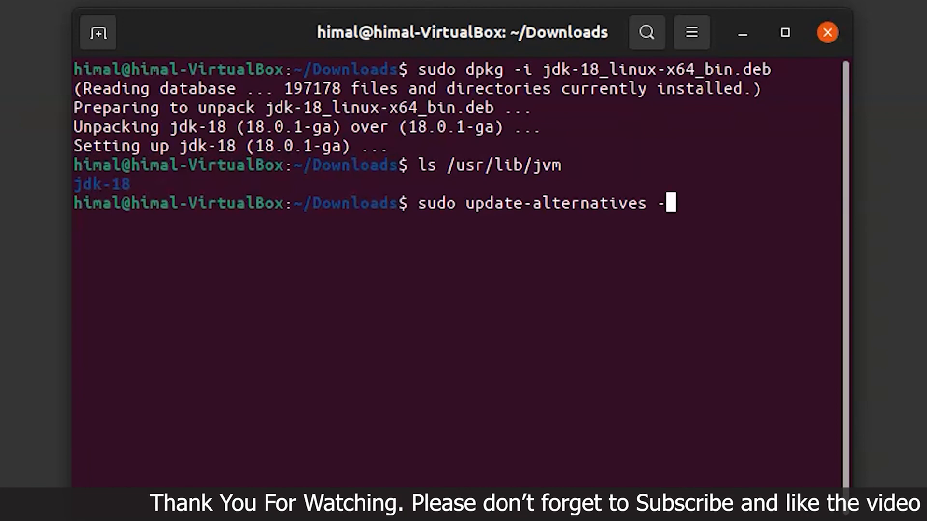
{"action": "type", "text": "-install /usr"}
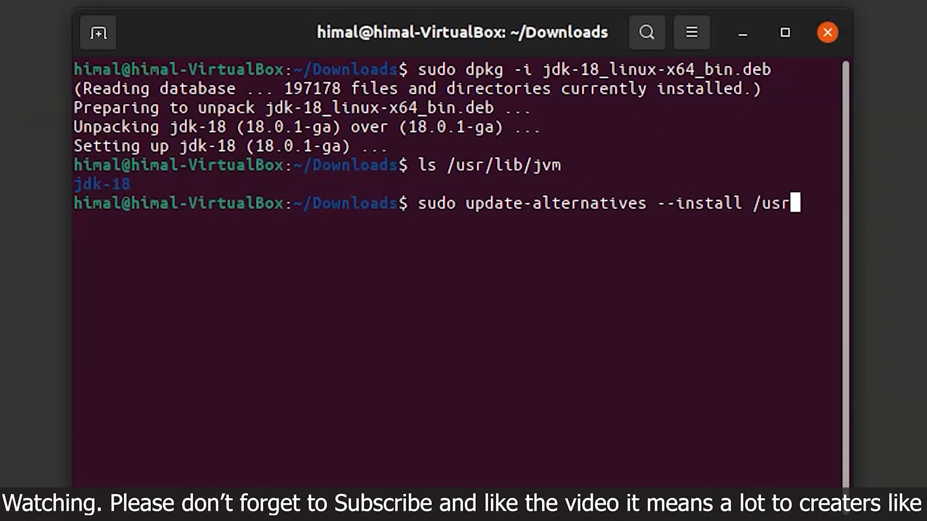
{"action": "type", "text": "/bin/java java"}
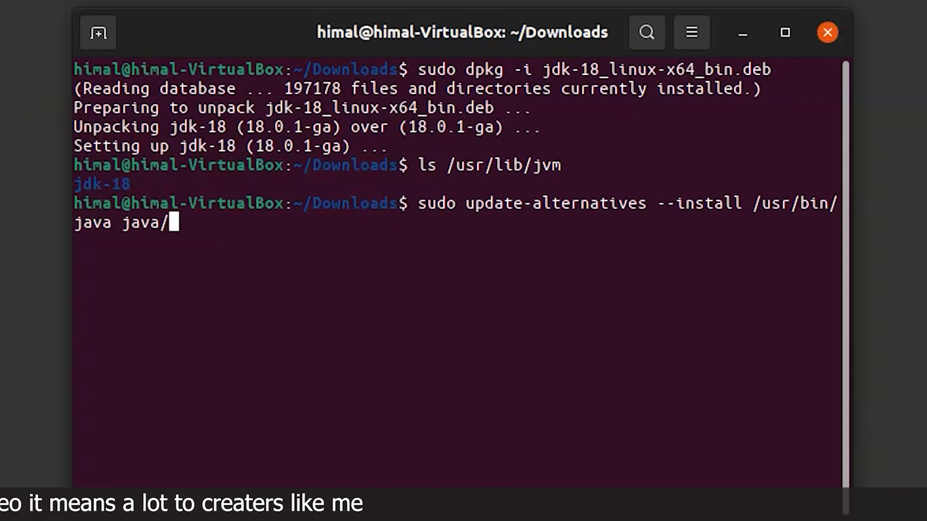
{"action": "type", "text": "/usr/lib"}
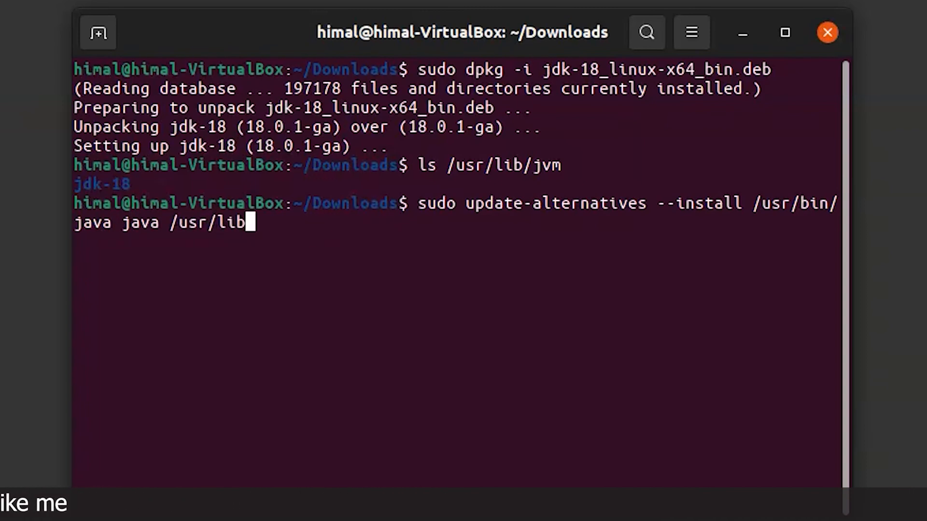
{"action": "type", "text": "/jvm"}
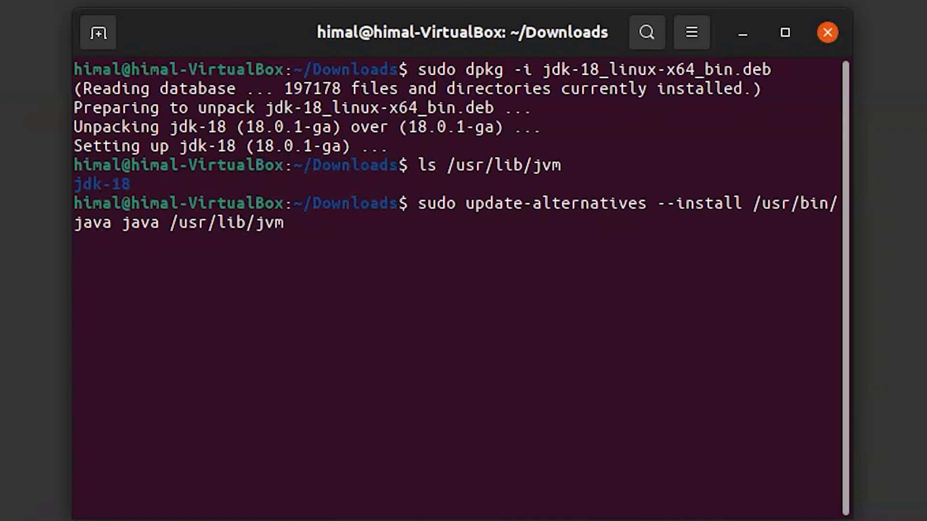
{"action": "type", "text": "jd"}
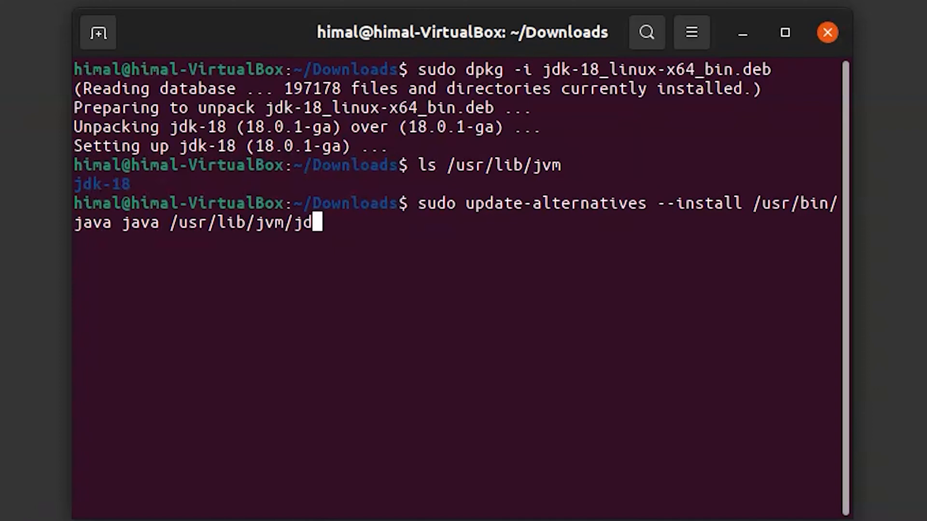
{"action": "type", "text": "k-18"}
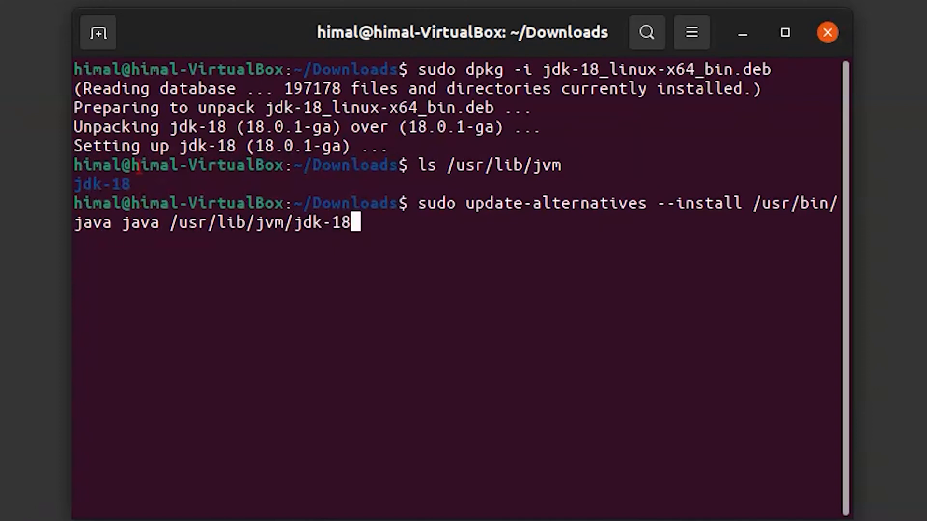
{"action": "mouse_move", "coordinate": [399, 272]}
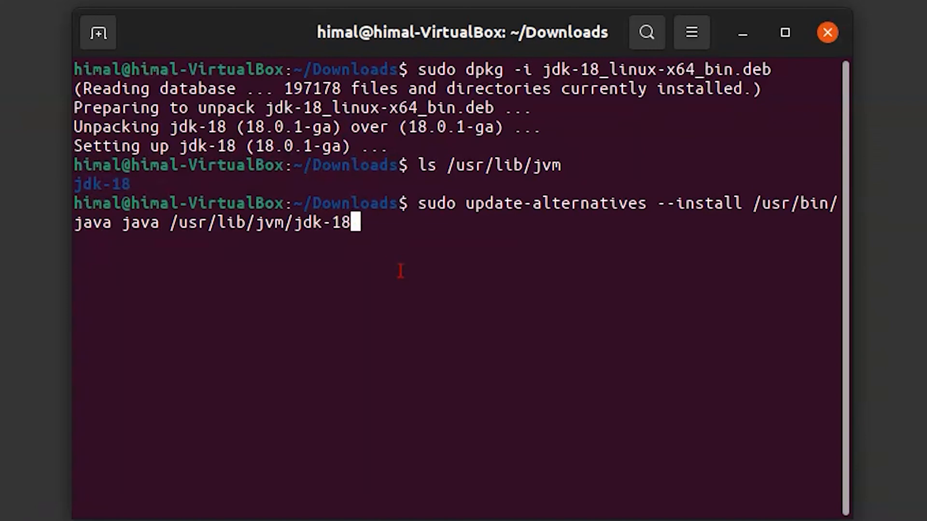
{"action": "type", "text": "/bin/java 1"}
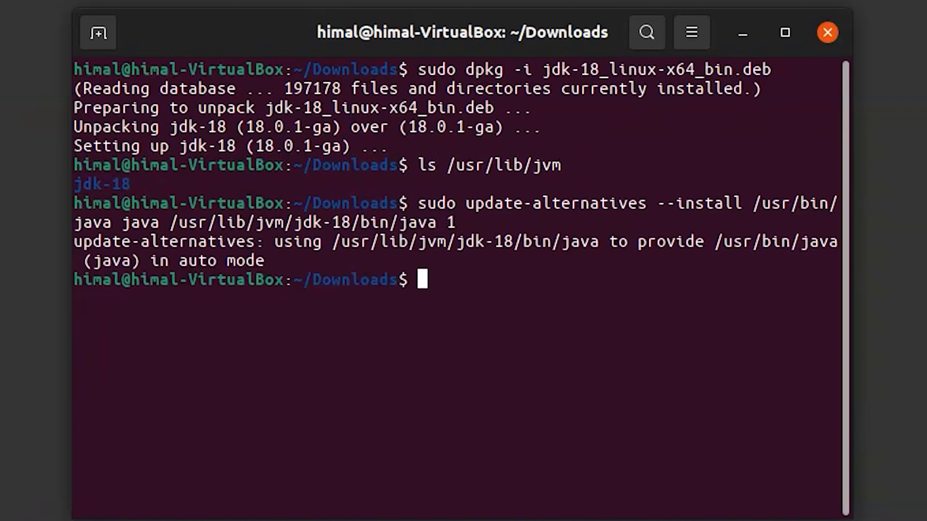
{"action": "type", "text": "java"}
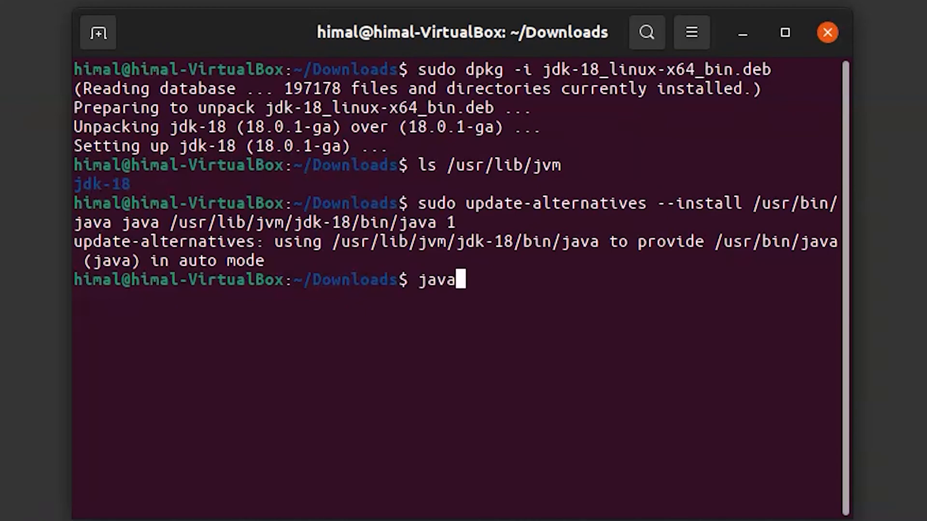
{"action": "type", "text": "-version"}
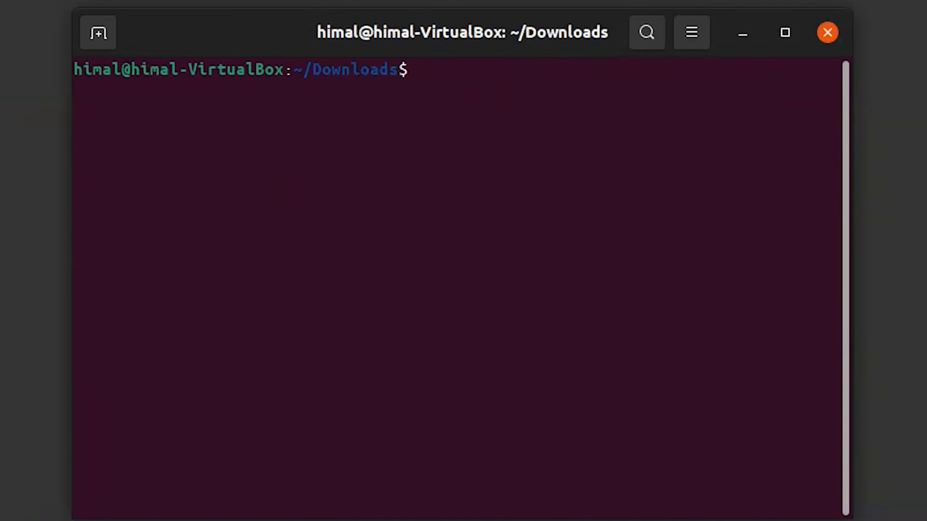
Register /usr/lib/jvm/jdk-18/bin/javac as the /usr/bin/javac alternative with priority 1.
{"action": "type", "text": "sudo"}
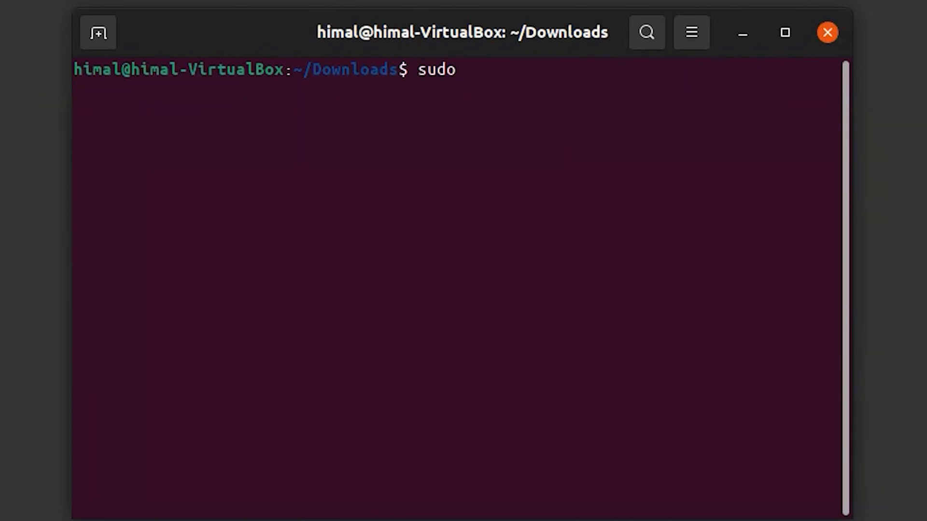
{"action": "type", "text": "update-alternatives --install /"}
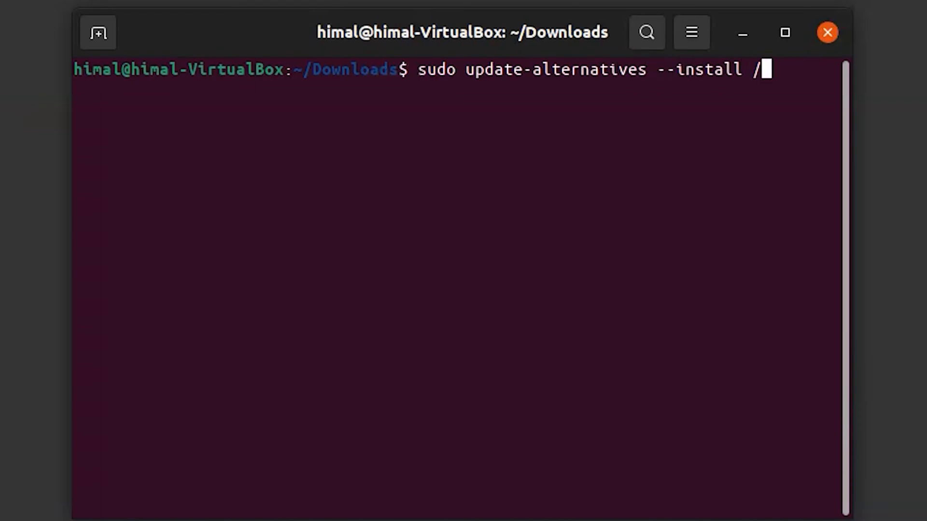
{"action": "type", "text": "usr/bin/"}
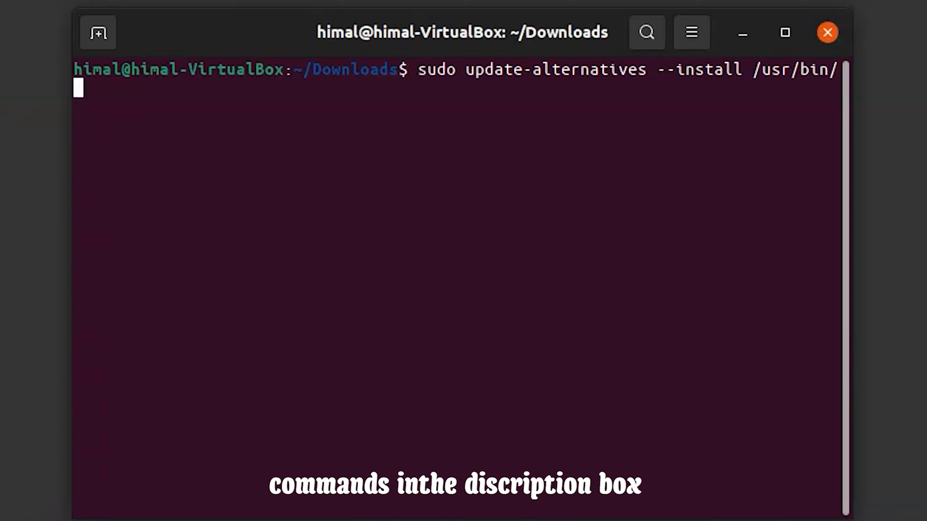
{"action": "type", "text": "javac java"}
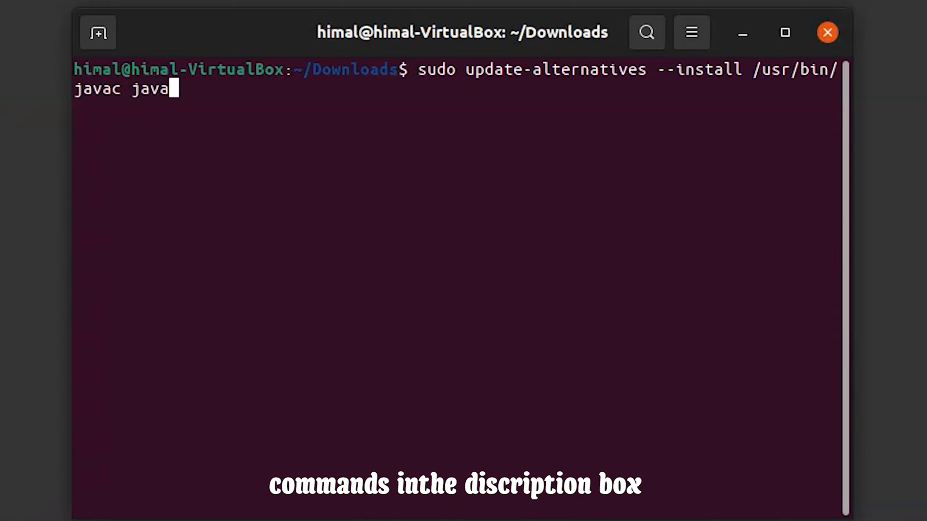
{"action": "type", "text": "c /usr"}
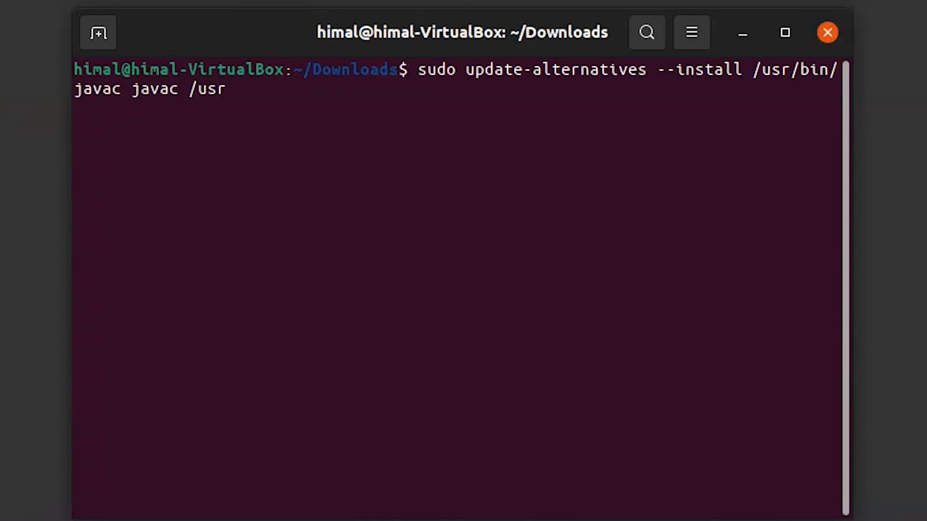
{"action": "type", "text": "/lib/jv"}
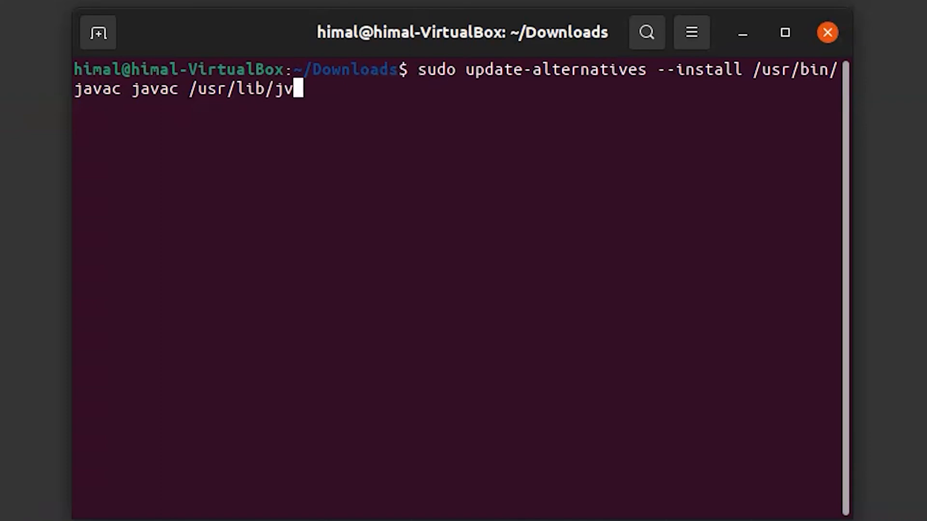
{"action": "type", "text": "m/jdk-18"}
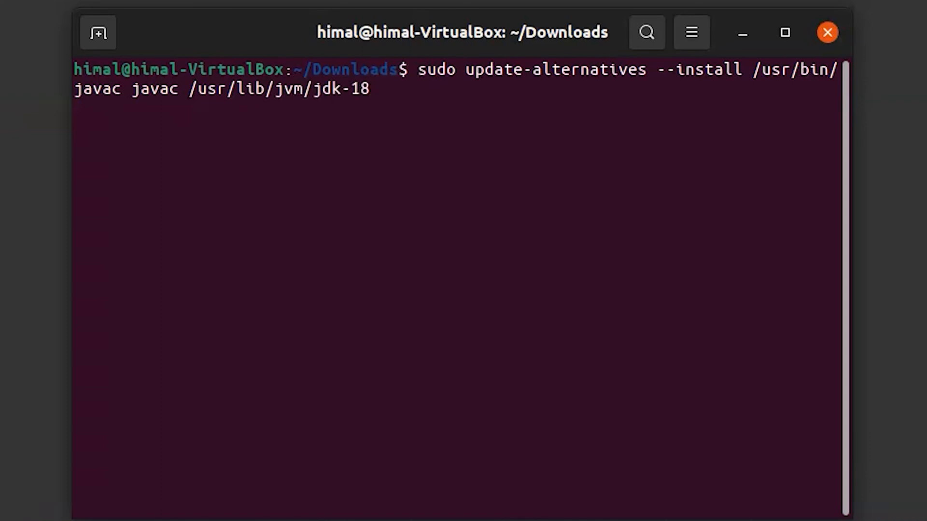
{"action": "type", "text": "/bin"}
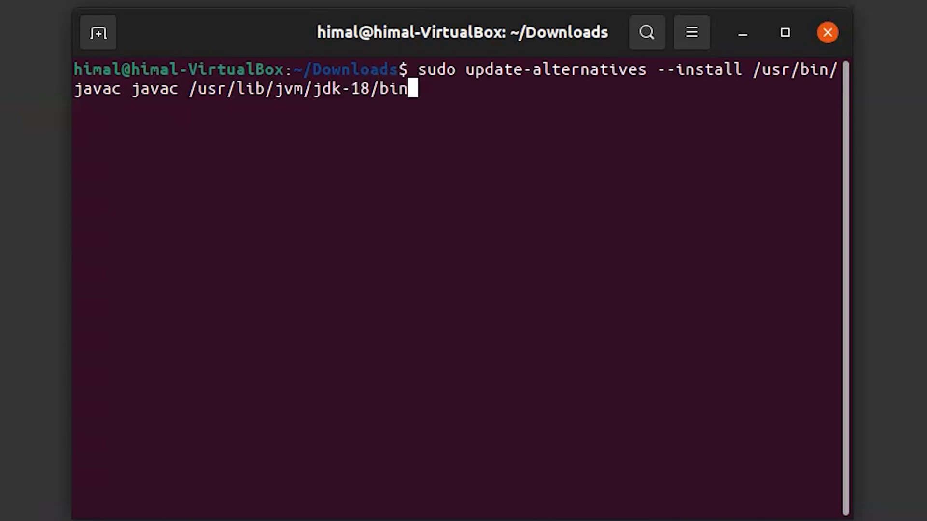
{"action": "type", "text": "/javac 1"}
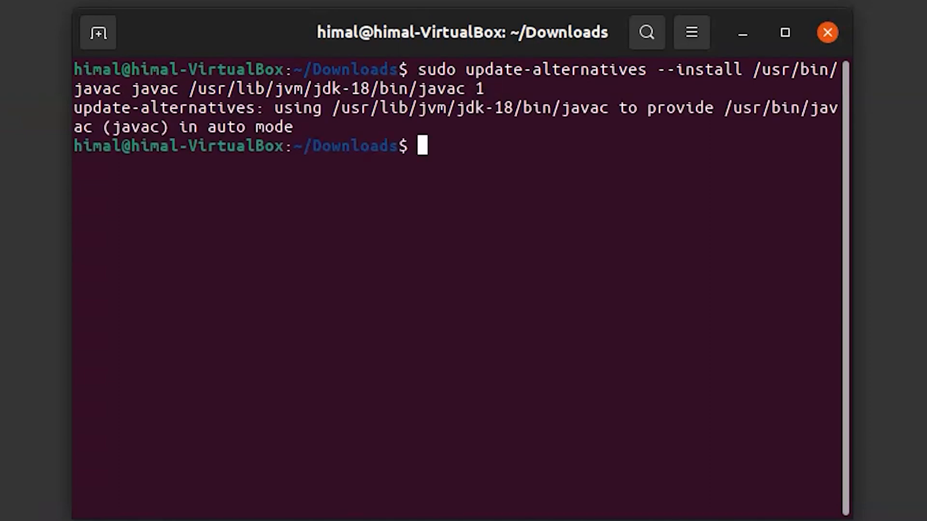
{"action": "type", "text": "java"}
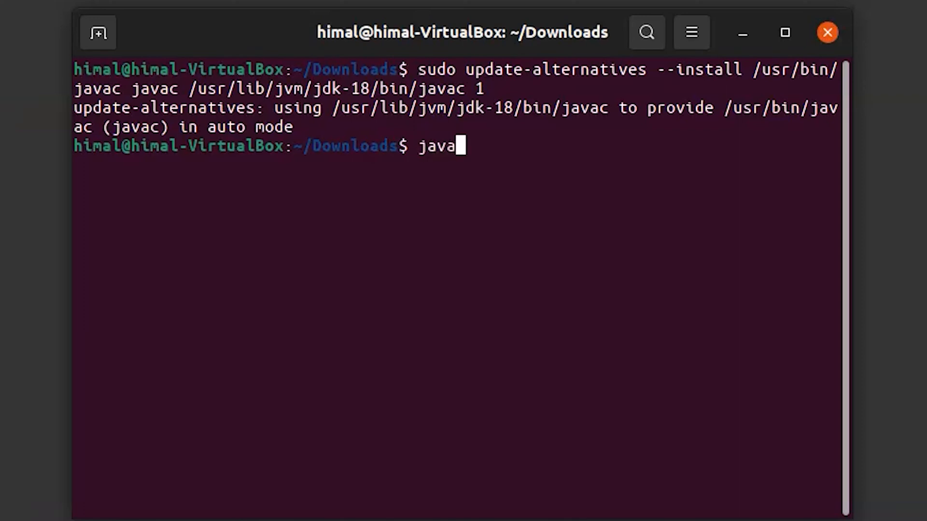
Run javac -version and confirm it reports javac 18.0.1.
{"action": "type", "text": "c"}
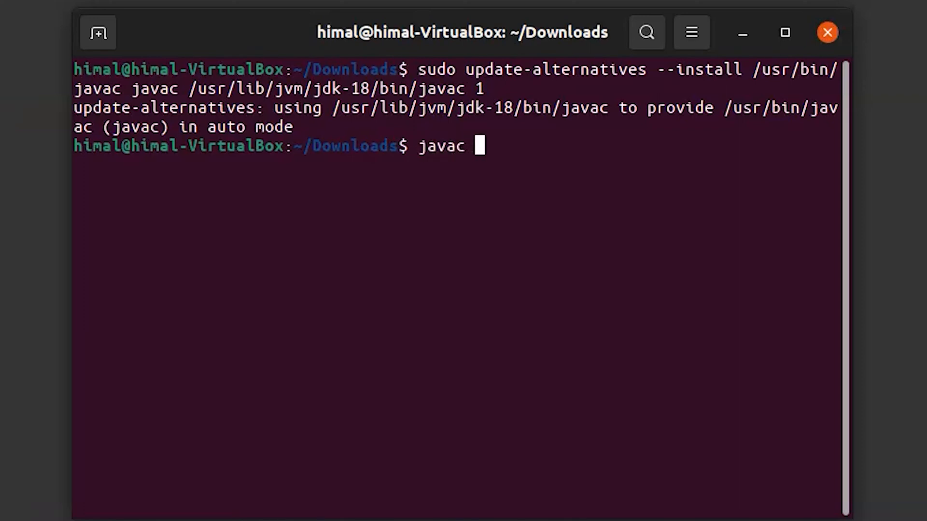
{"action": "type", "text": "-version"}
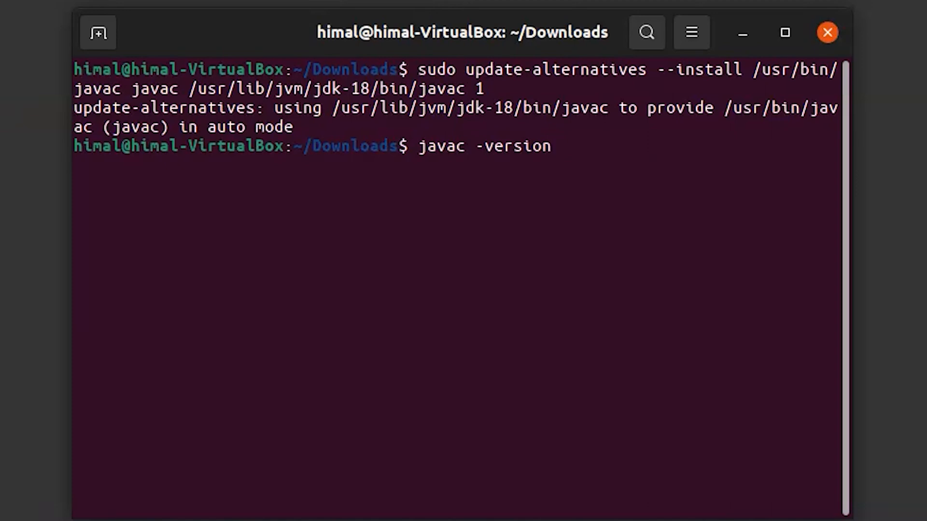
{"action": "key", "text": "Return"}
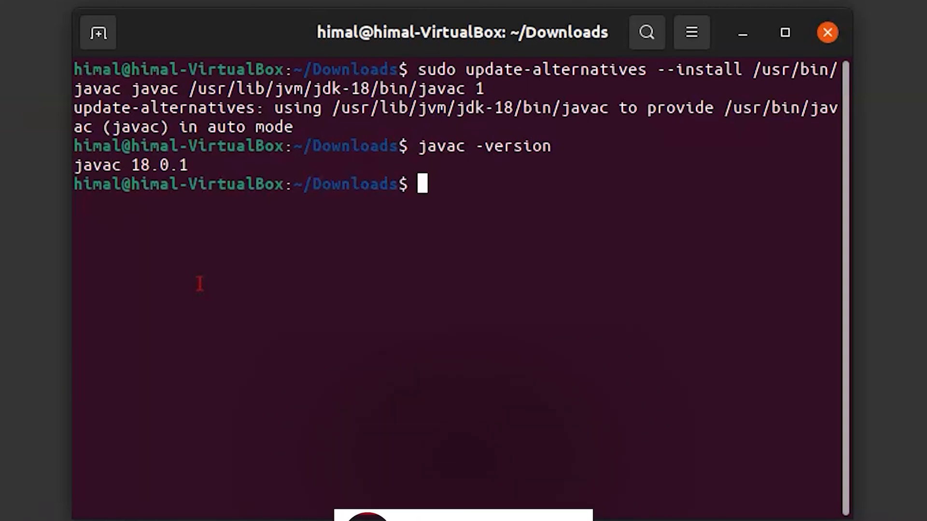
{"action": "type", "text": "sudo update"}
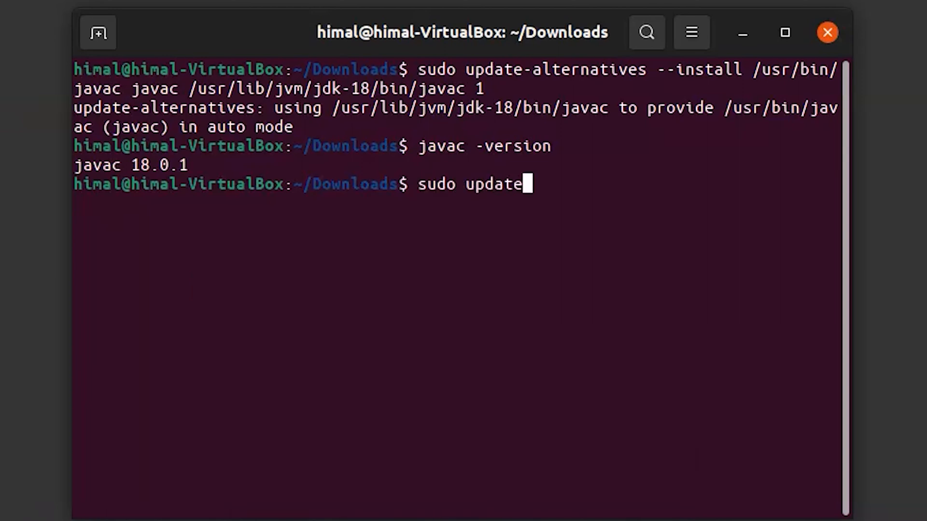
List java alternatives with update-alternatives --config java, keeping jdk-18 in auto mode.
{"action": "type", "text": "-alternatives"}
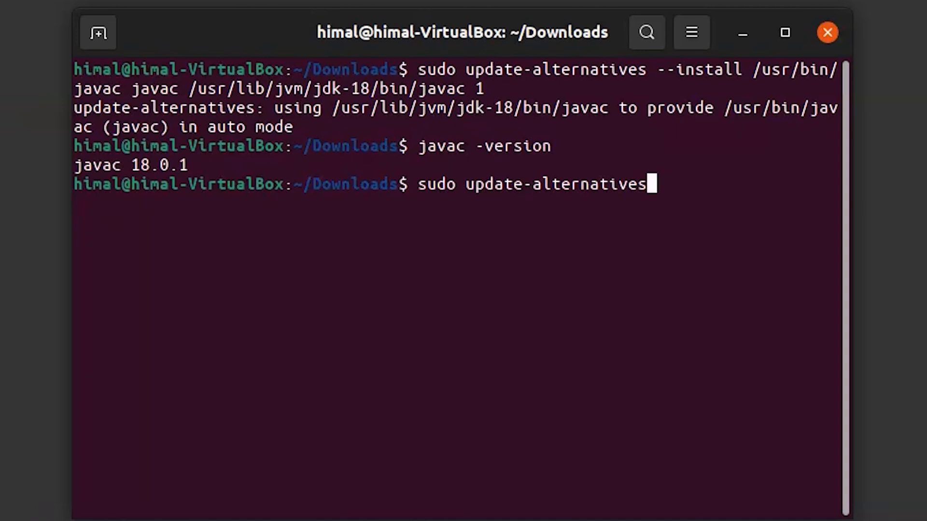
{"action": "type", "text": "--config java"}
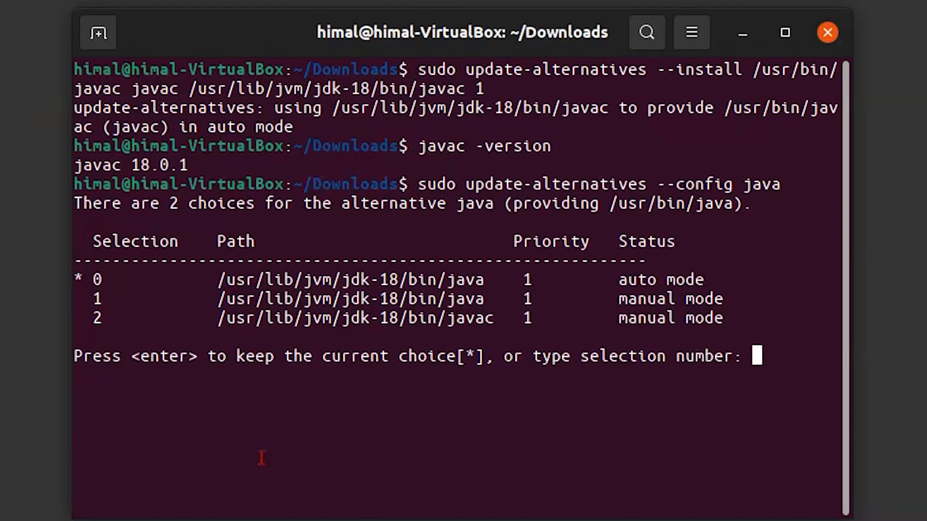
{"action": "mouse_move", "coordinate": [202, 278]}
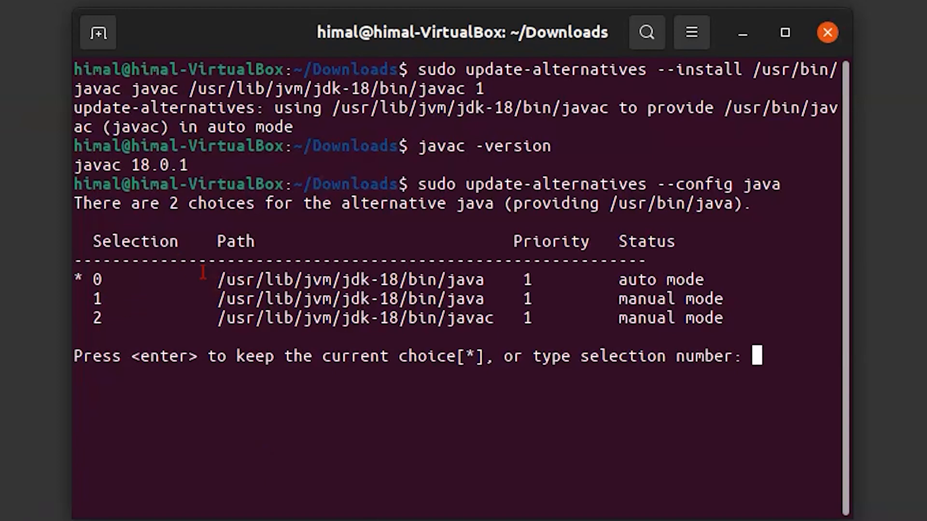
{"action": "double_click", "coordinate": [295, 281]}
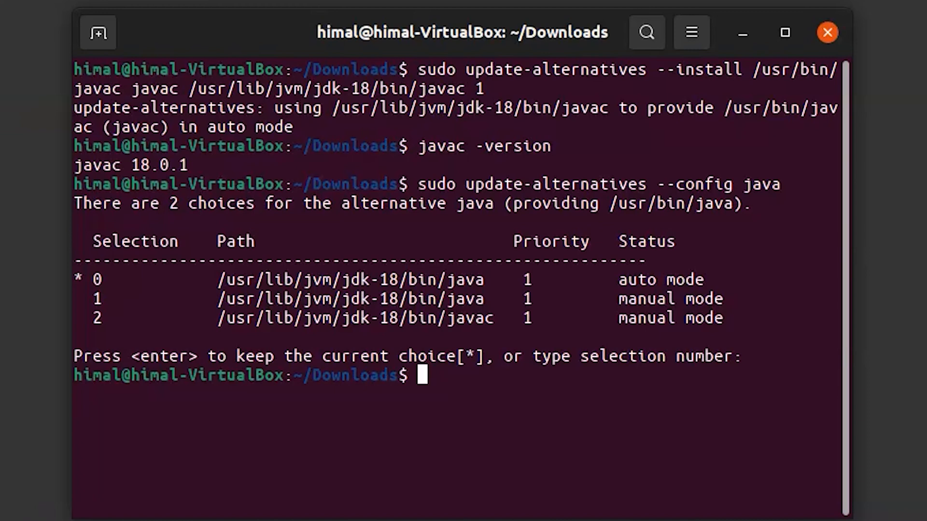
{"action": "type", "text": "sudo"}
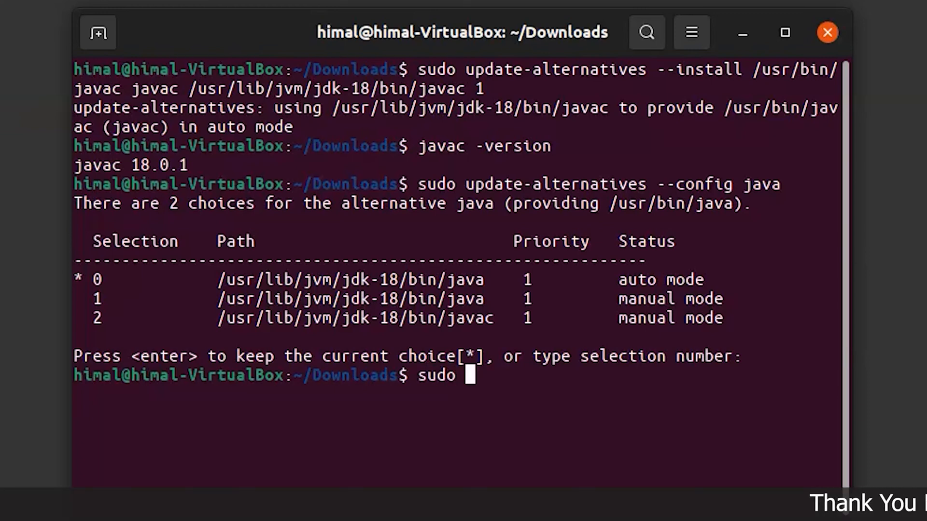
Open /etc/environment in gedit using sudo.
{"action": "type", "text": "gedit /etc/"}
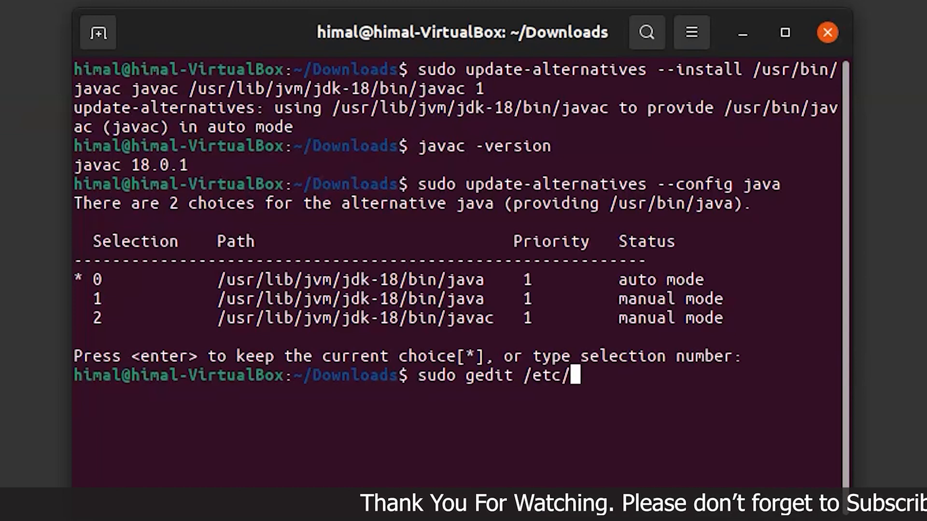
{"action": "type", "text": "environment"}
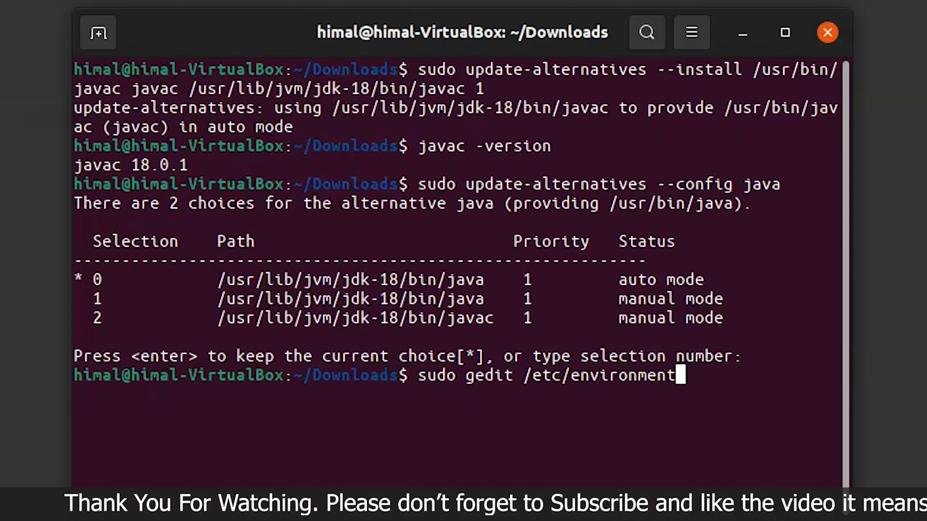
{"action": "key", "text": "Return"}
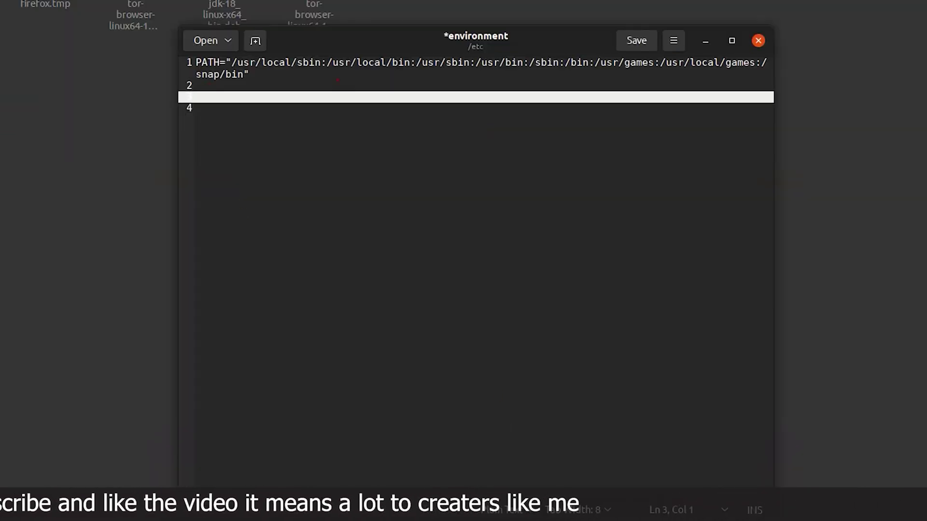
Uncheck Highlight current line in gedit Preferences and close the dialog.
{"action": "left_click", "coordinate": [675, 40]}
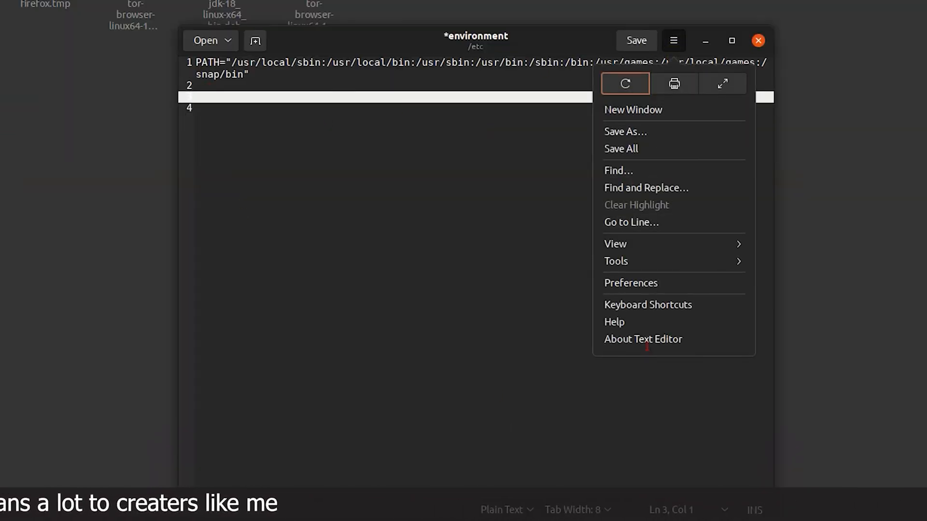
{"action": "left_click", "coordinate": [631, 283]}
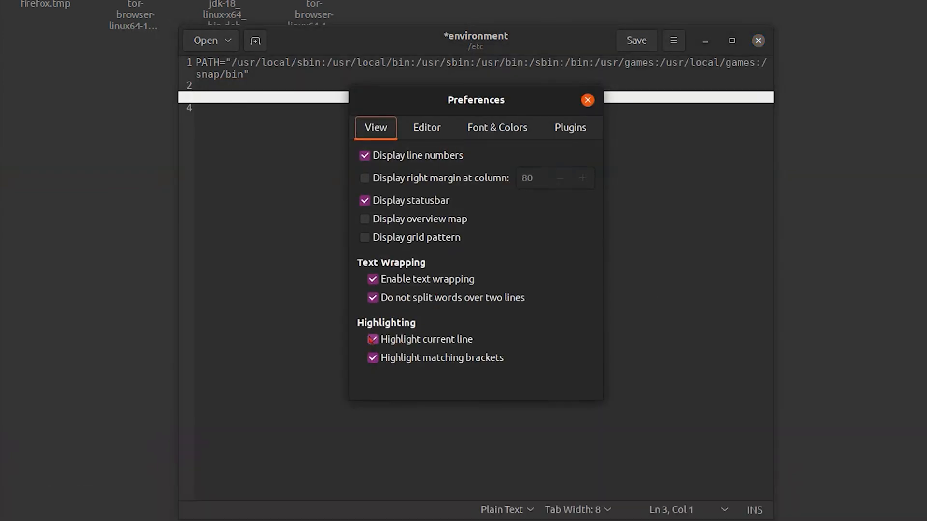
{"action": "left_click", "coordinate": [372, 339]}
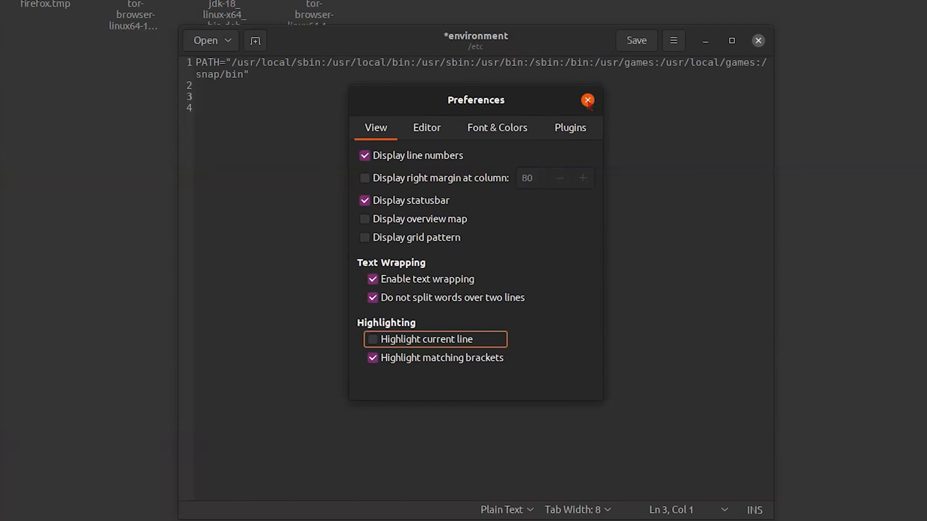
{"action": "left_click", "coordinate": [587, 100]}
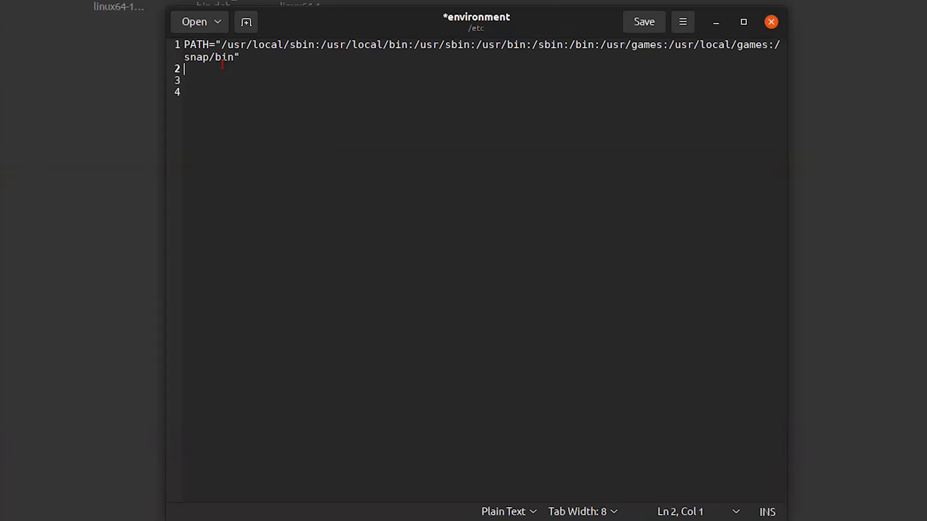
Add JAVA_HOME="/usr/lib/jvm/jdk-18" to /etc/environment and save the file.
{"action": "type", "text": "JAVA_H"}
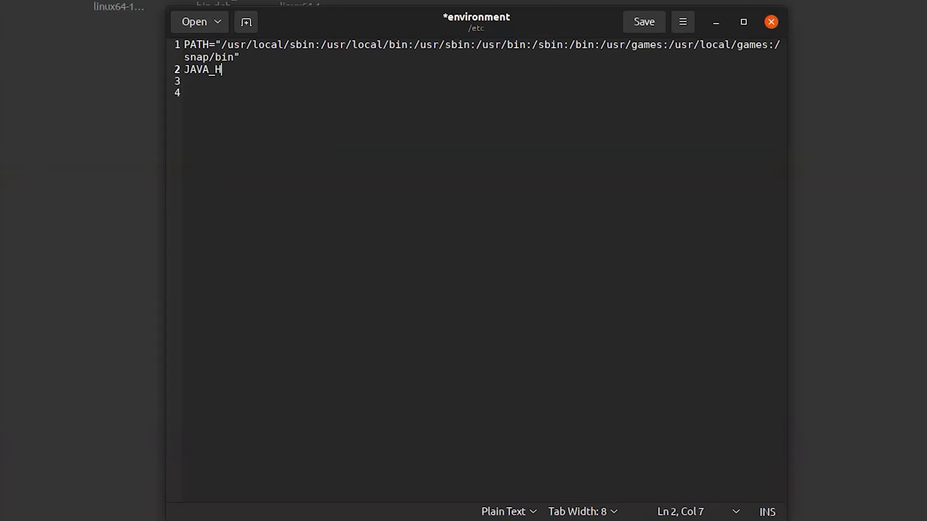
{"action": "type", "text": "OME="}
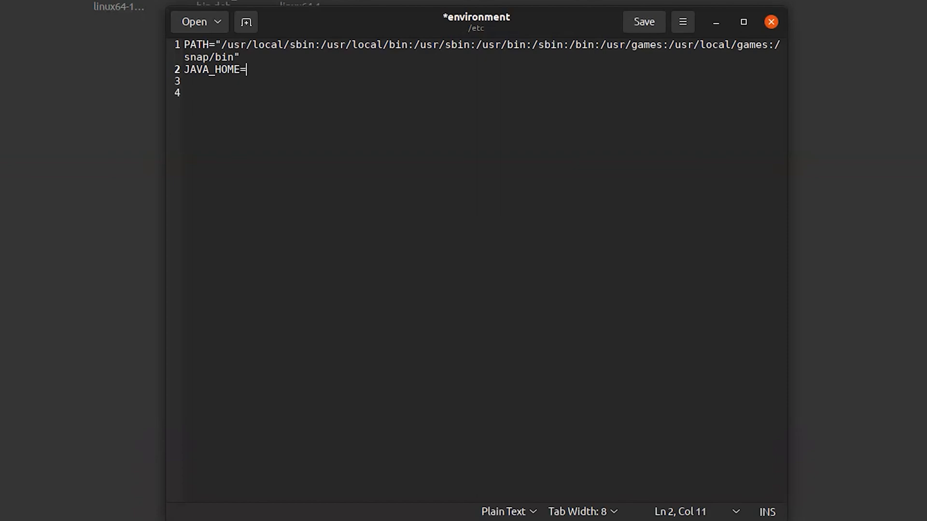
{"action": "right_click", "coordinate": [254, 70]}
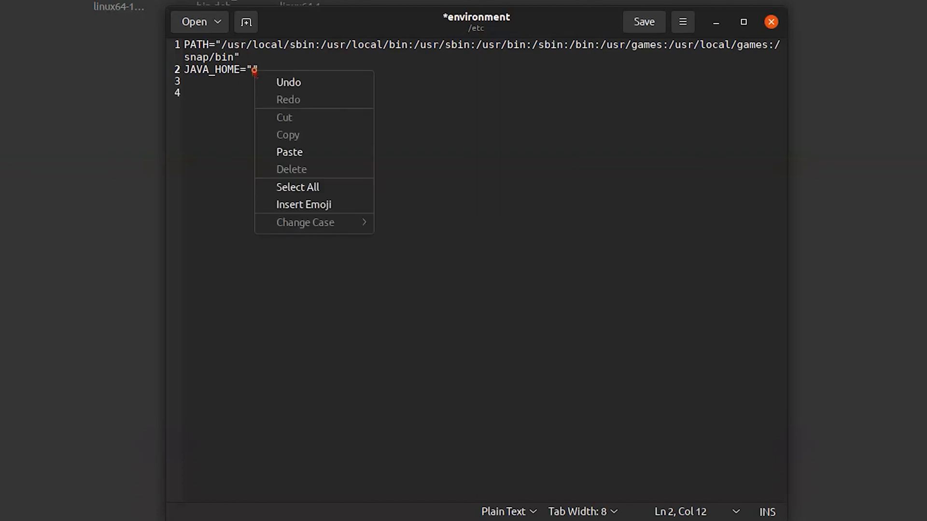
{"action": "left_click", "coordinate": [289, 152]}
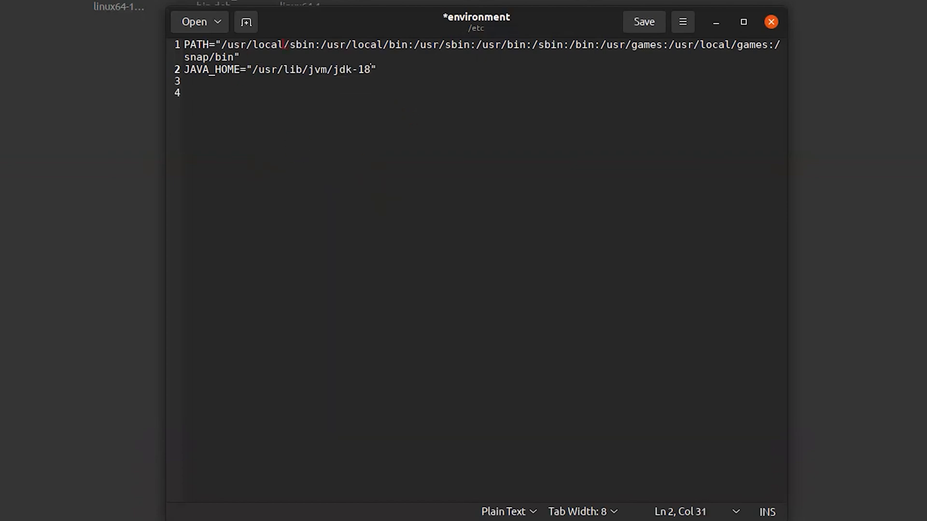
{"action": "left_click", "coordinate": [645, 21]}
{"action": "type", "text": "source /e"}
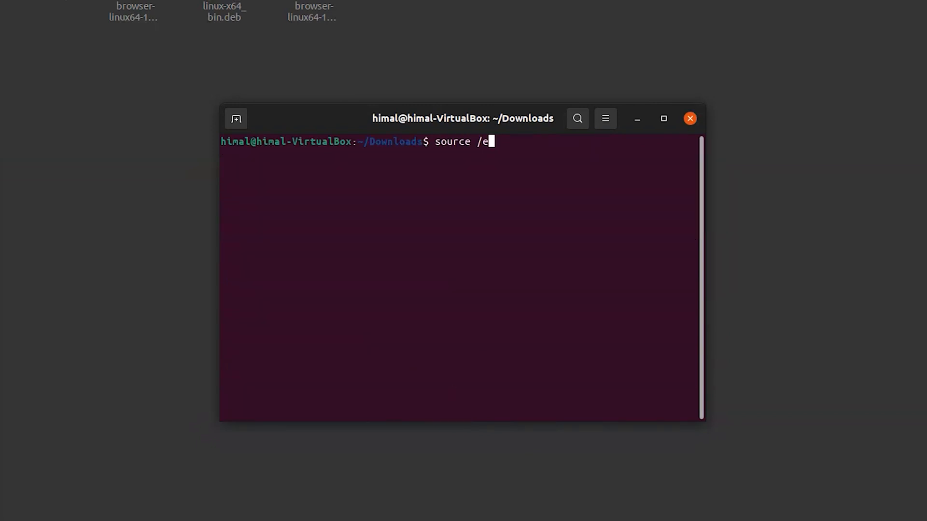
Source /etc/environment and echo $JAVA_HOME to confirm /usr/lib/jvm/jdk-18.
{"action": "type", "text": "tc/envirnment"}
{"action": "type", "text": "echo $"}
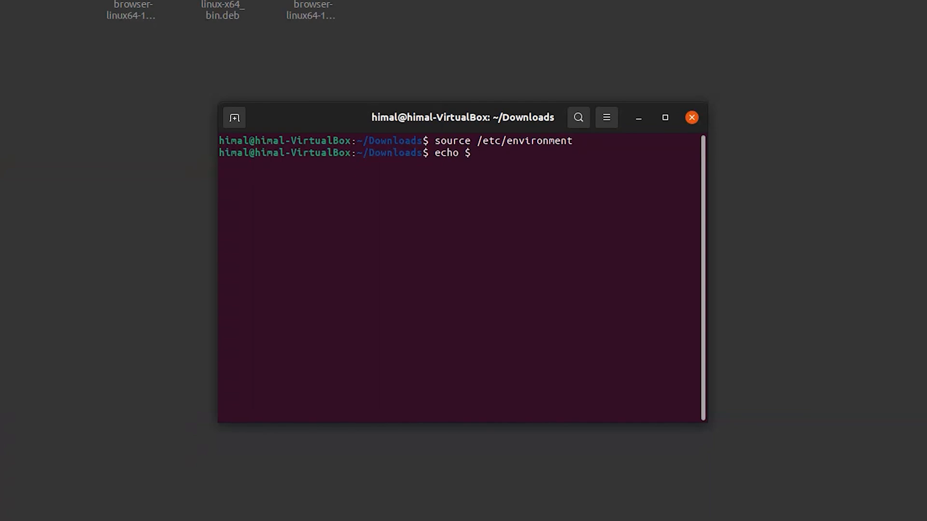
{"action": "type", "text": "JAVA_HOME"}
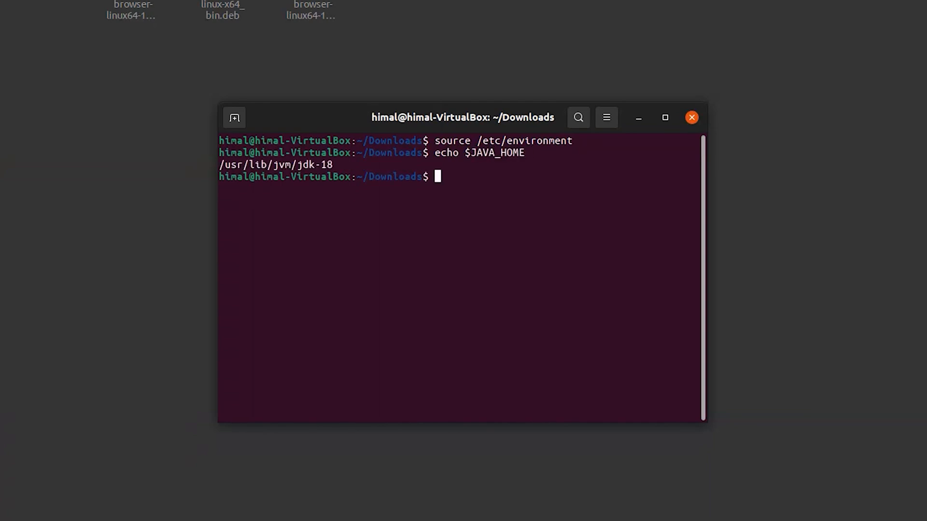